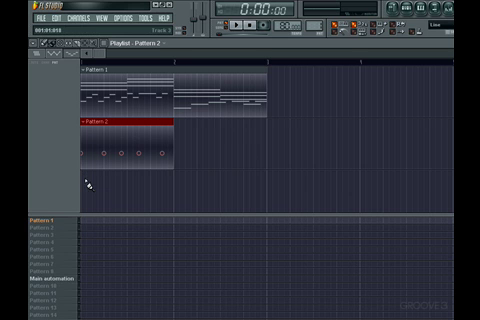
Right-click the playlist clip, leaving a single Pattern 1 clip.
right_click(95, 170)
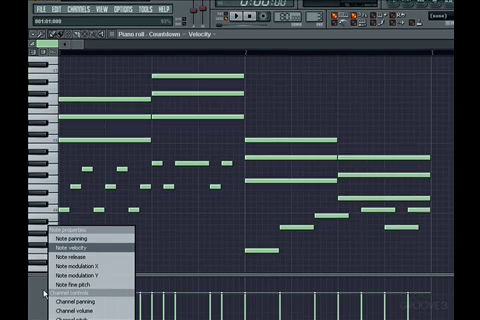
left_click(72, 287)
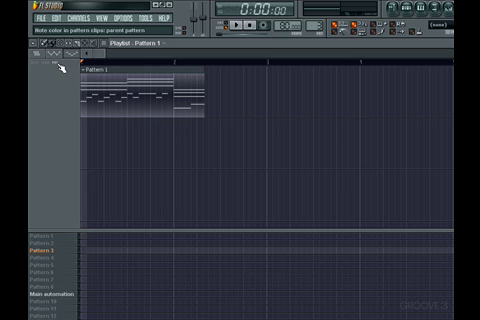
mouse_move(62, 65)
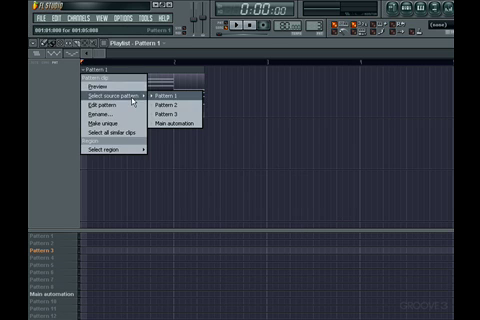
Set the first clip's source to Pattern 1 and switch another clip to Pattern 3.
left_click(103, 118)
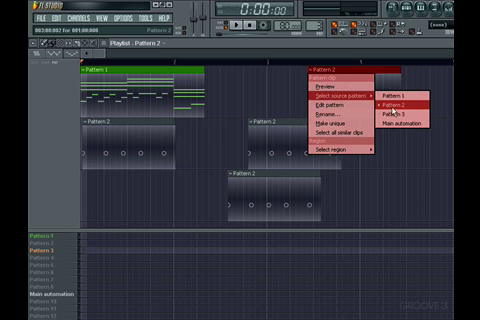
left_click(395, 113)
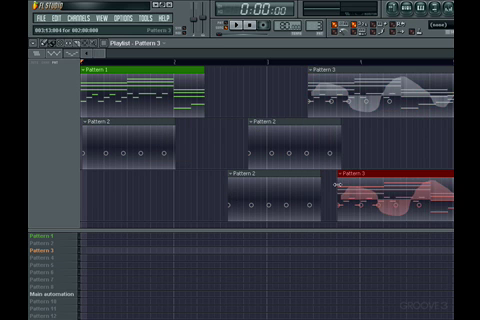